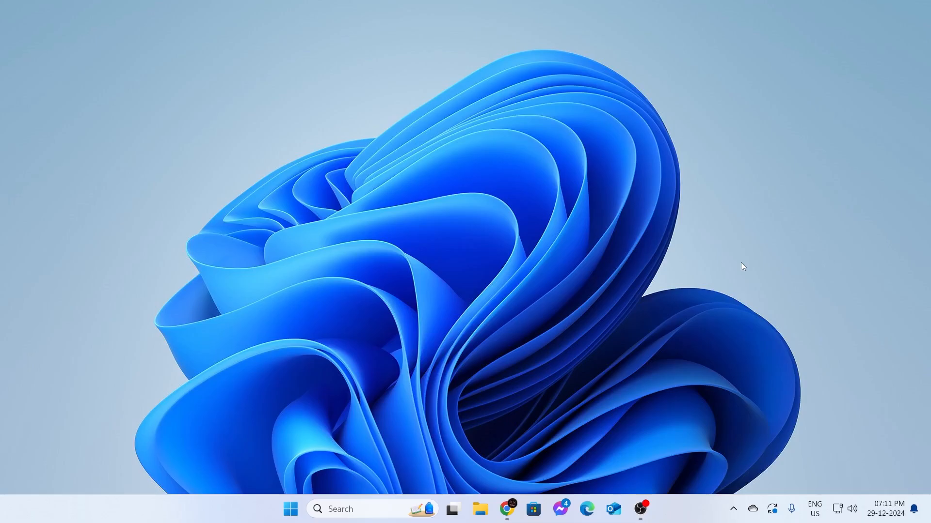
{"action": "mouse_move", "coordinate": [673, 270]}
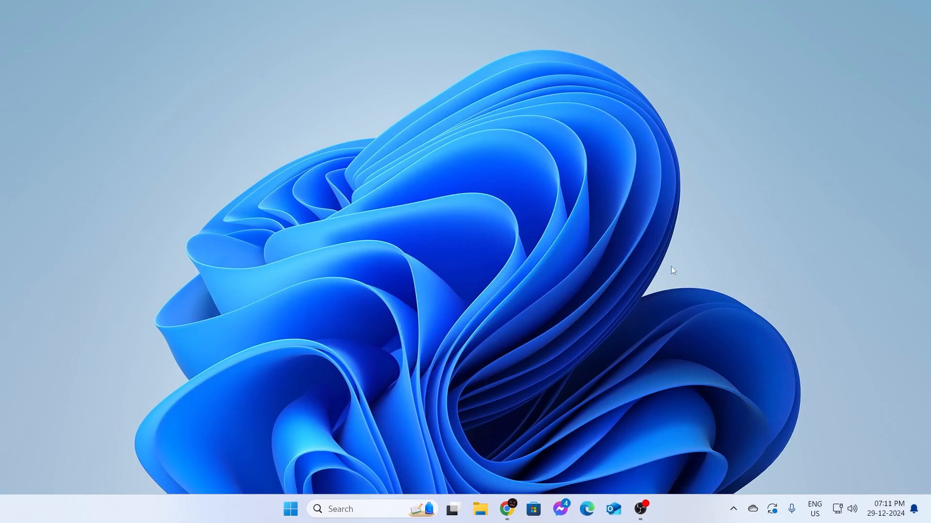
{"action": "mouse_move", "coordinate": [376, 427]}
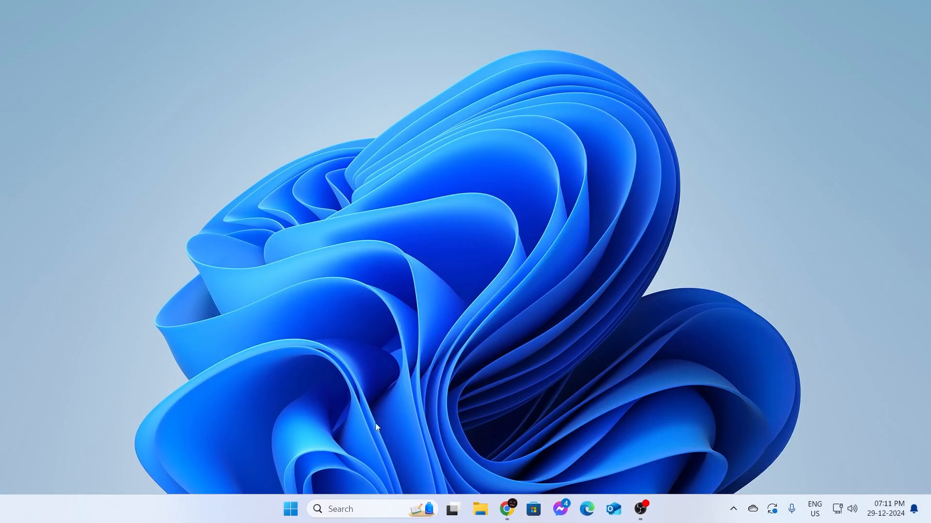
Reach the System Display page in Settings with the Related settings (Graphics) section in view.
{"action": "right_click", "coordinate": [290, 509]}
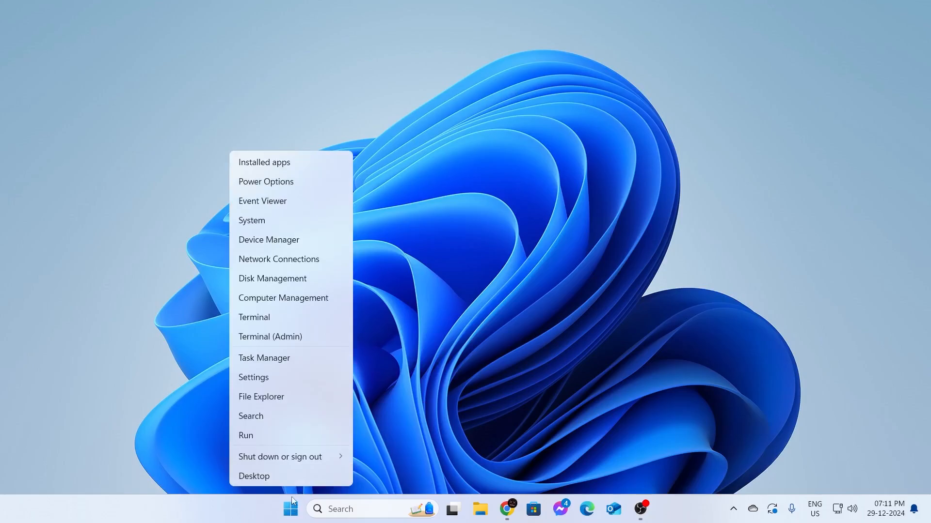
{"action": "left_click", "coordinate": [253, 377]}
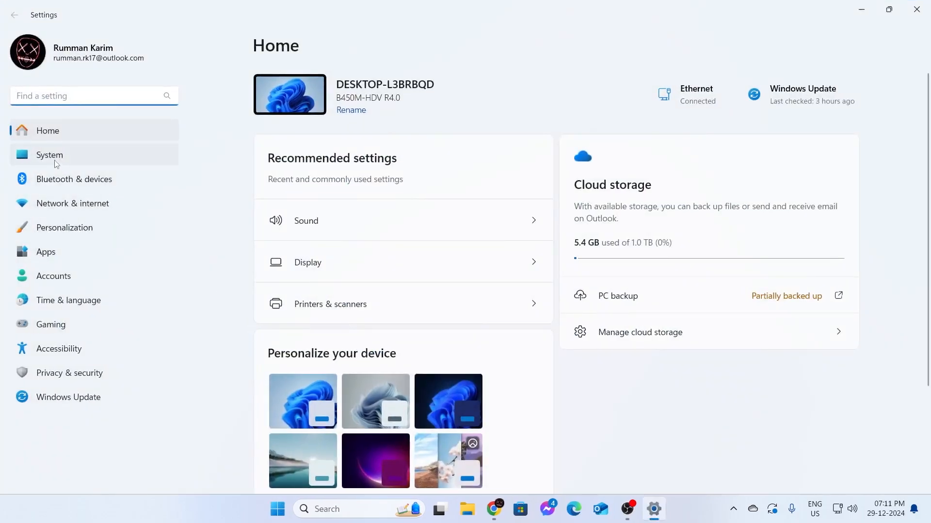
{"action": "left_click", "coordinate": [50, 155]}
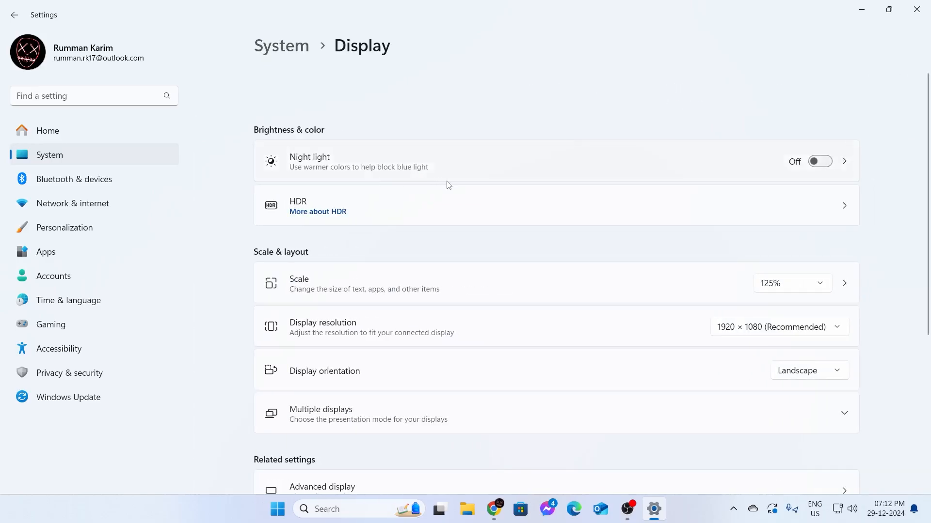
{"action": "scroll", "scroll_direction": "down", "scroll_amount": 3}
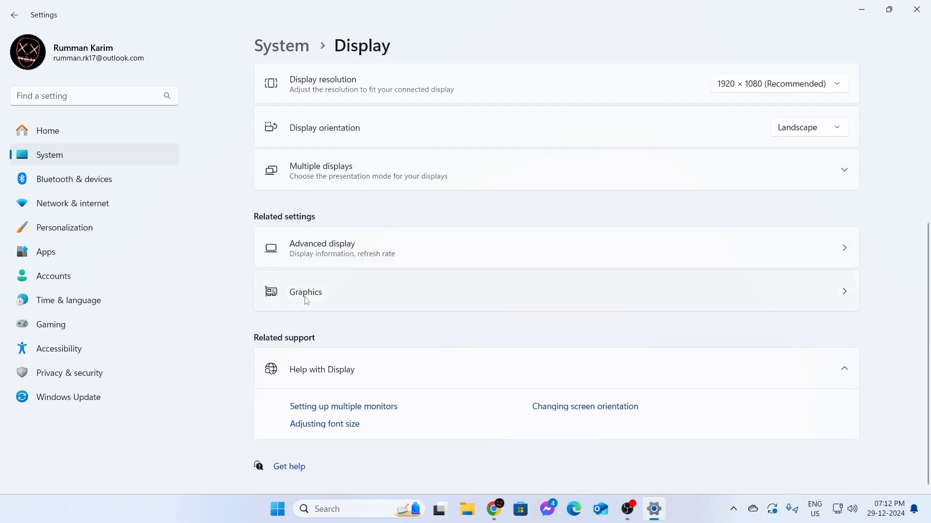
Go into the per-app Graphics list and expand the OBS Studio entry.
{"action": "left_click", "coordinate": [306, 292]}
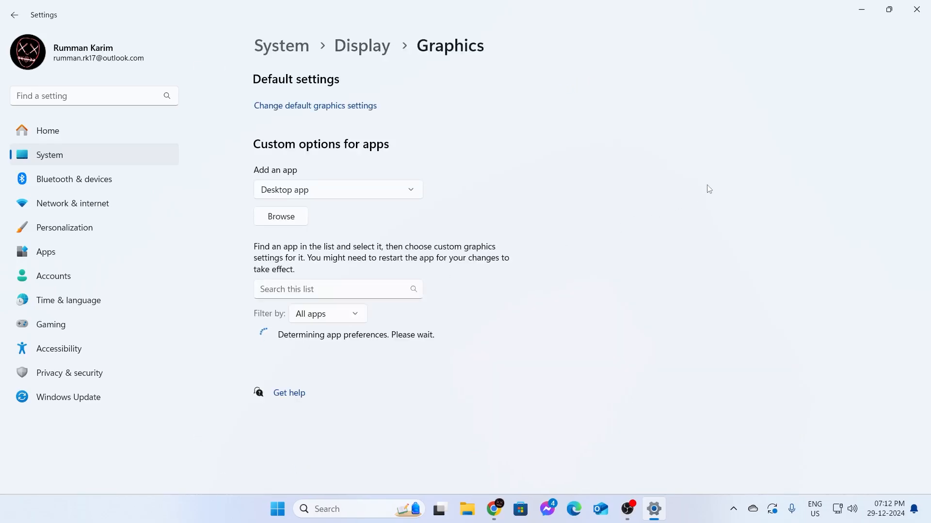
{"action": "scroll", "scroll_direction": "down", "scroll_amount": 3}
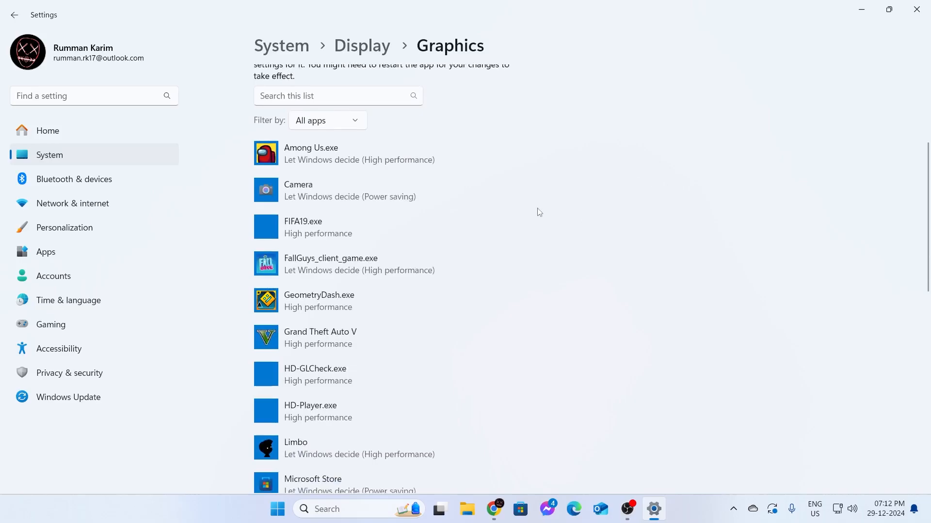
{"action": "scroll", "scroll_direction": "down", "scroll_amount": 3}
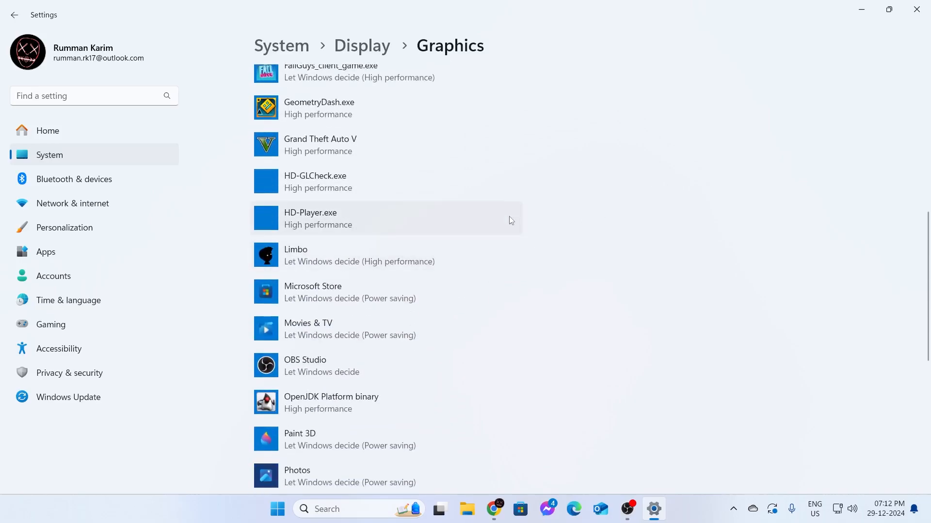
{"action": "scroll", "scroll_direction": "down", "scroll_amount": 3}
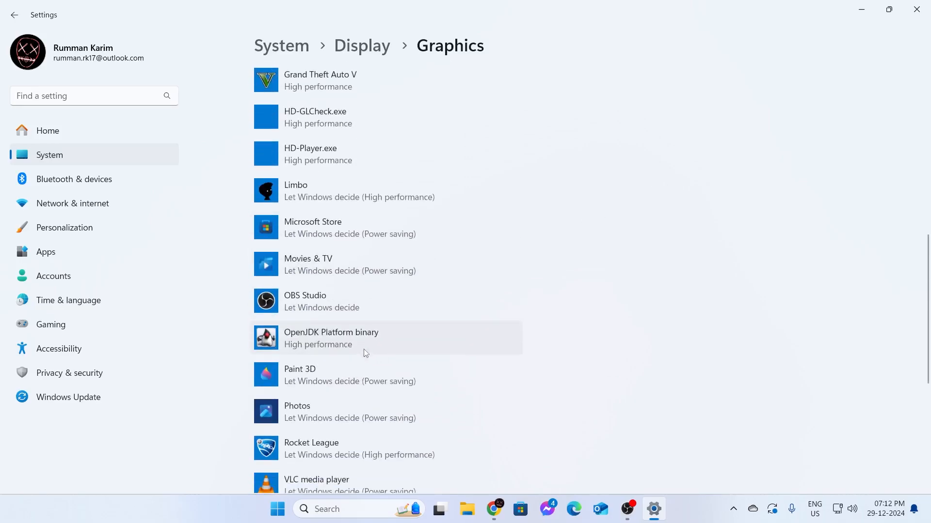
{"action": "scroll", "scroll_direction": "up", "scroll_amount": 3}
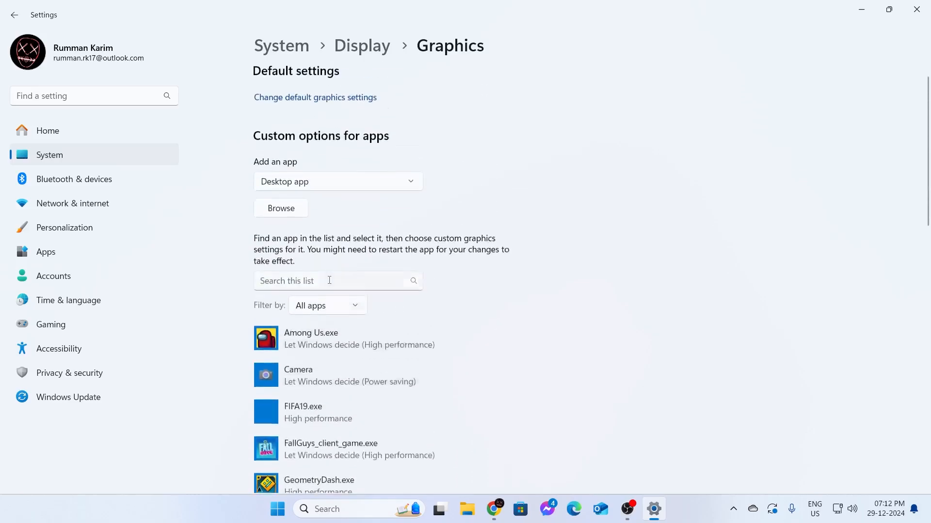
{"action": "left_click", "coordinate": [281, 208]}
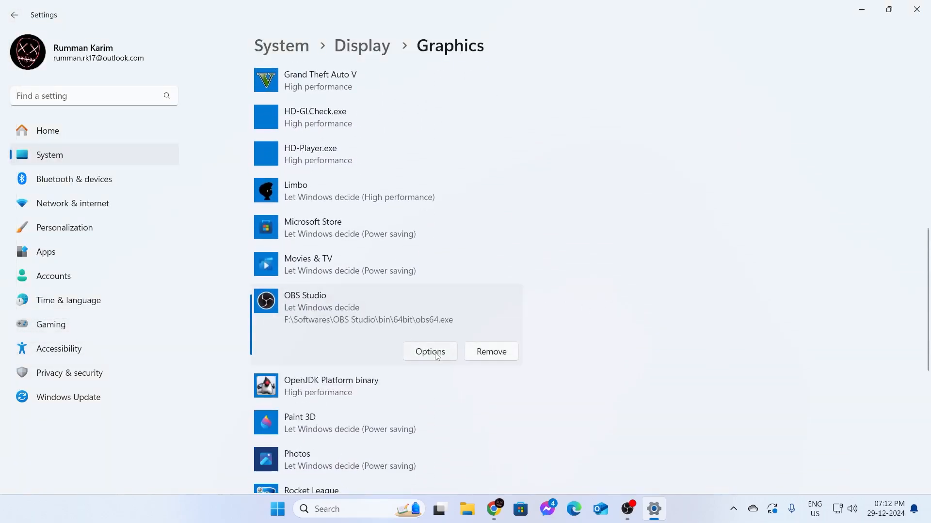
Set OBS Studio's graphics preference to High performance and save it.
{"action": "left_click", "coordinate": [430, 351]}
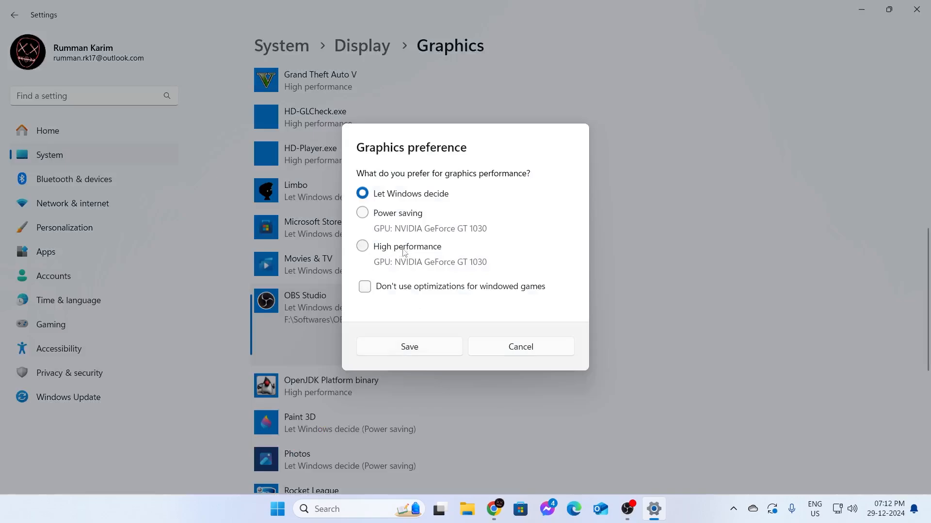
{"action": "left_click", "coordinate": [362, 247]}
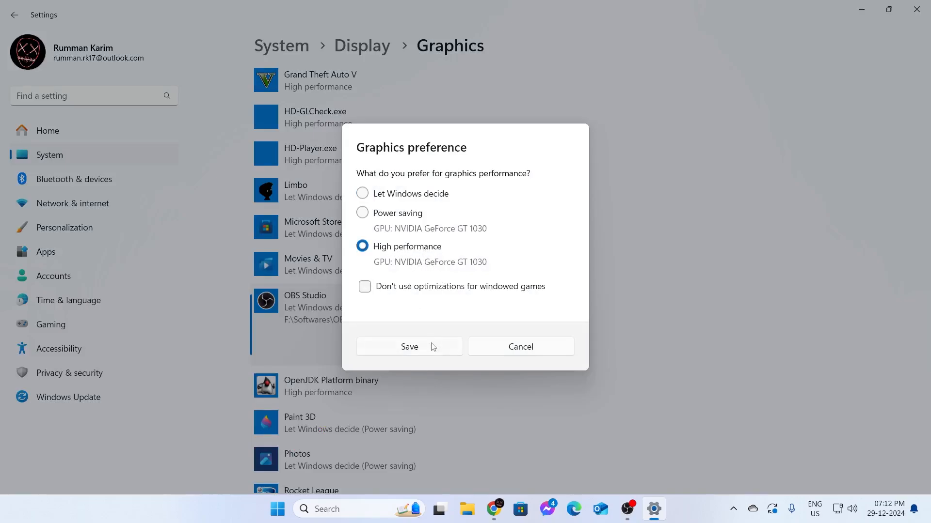
{"action": "left_click", "coordinate": [408, 347]}
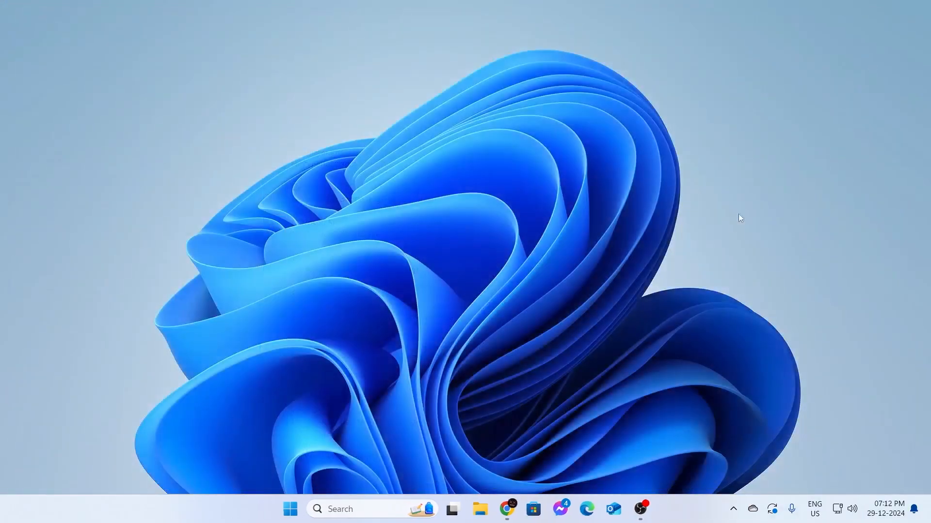
{"action": "mouse_move", "coordinate": [383, 494]}
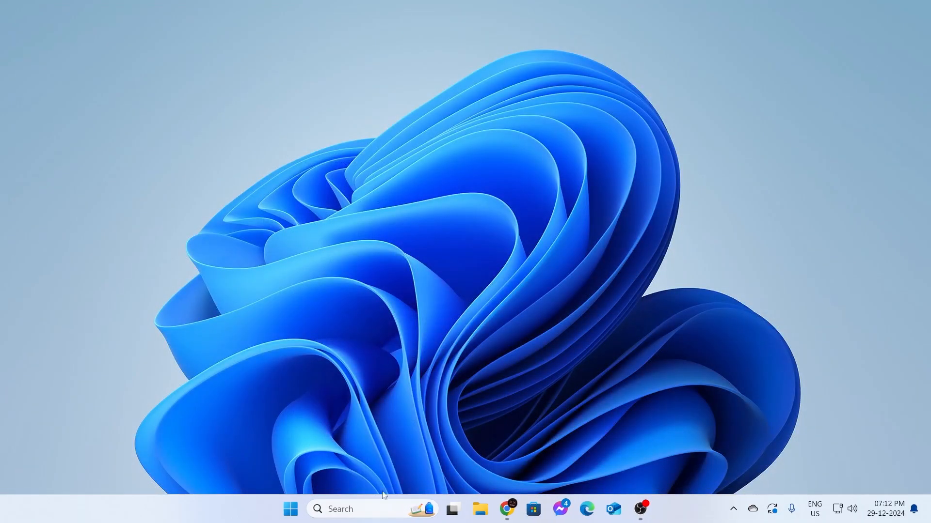
Search 'windows firewall' and go to the Windows Defender Firewall control panel page.
{"action": "type", "text": "windows firewall"}
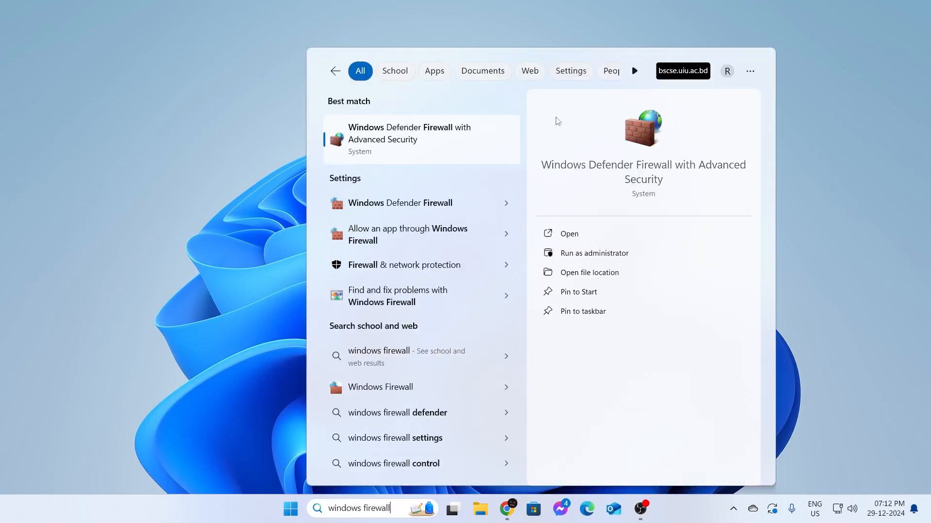
{"action": "mouse_move", "coordinate": [422, 203]}
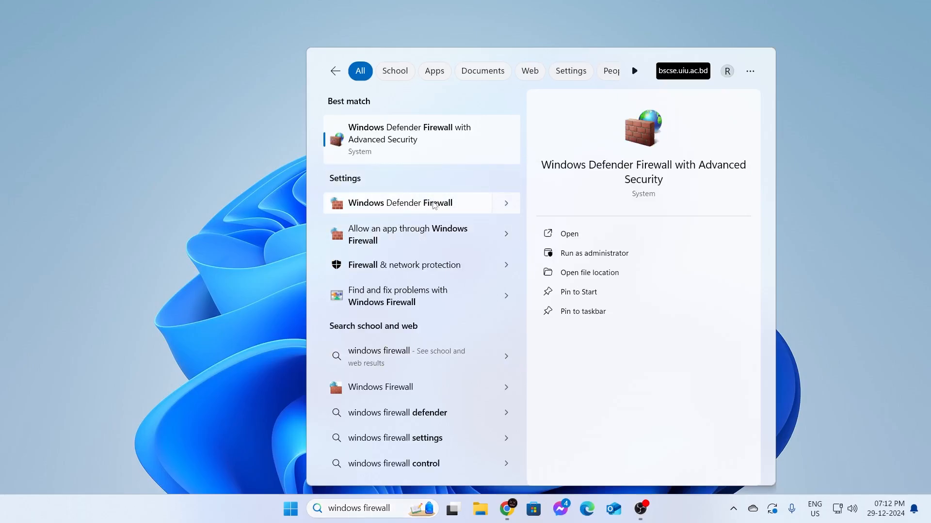
{"action": "left_click", "coordinate": [401, 203]}
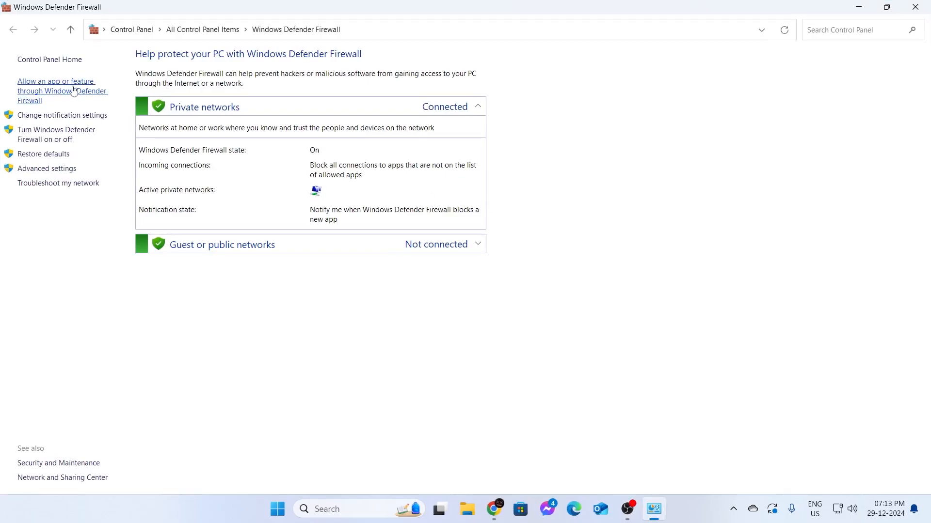
Show the Allowed apps list for Windows Defender Firewall.
{"action": "left_click", "coordinate": [56, 91]}
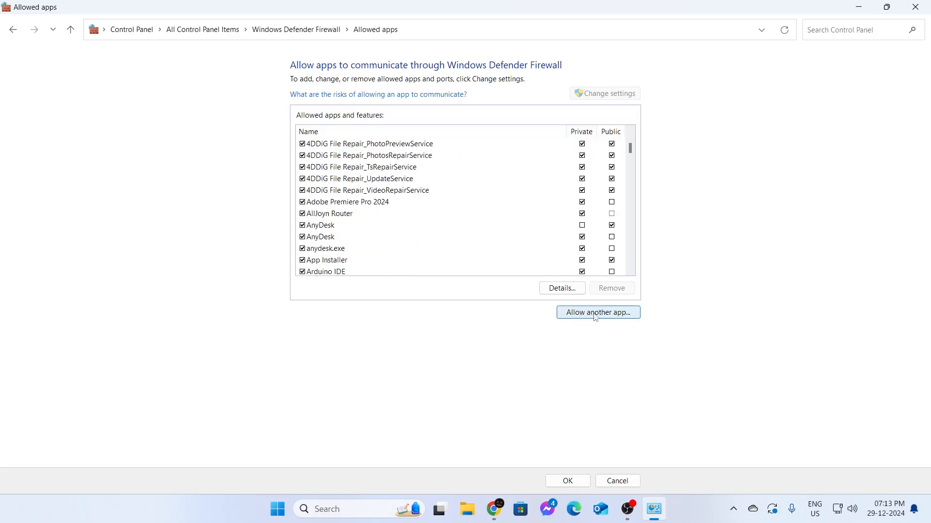
Add OBS Studio\bin\64bit\obs64.exe to the firewall's allowed apps and confirm with OK.
{"action": "left_click", "coordinate": [597, 312]}
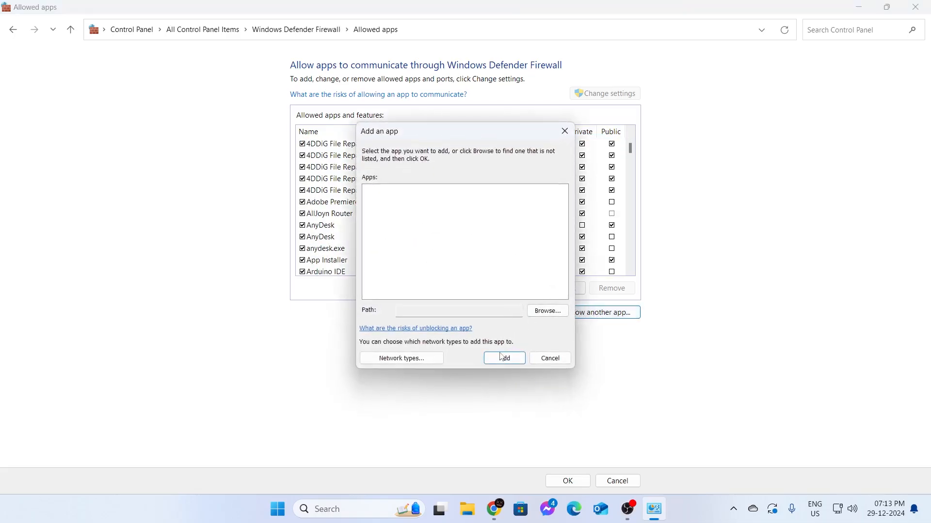
{"action": "left_click", "coordinate": [546, 310]}
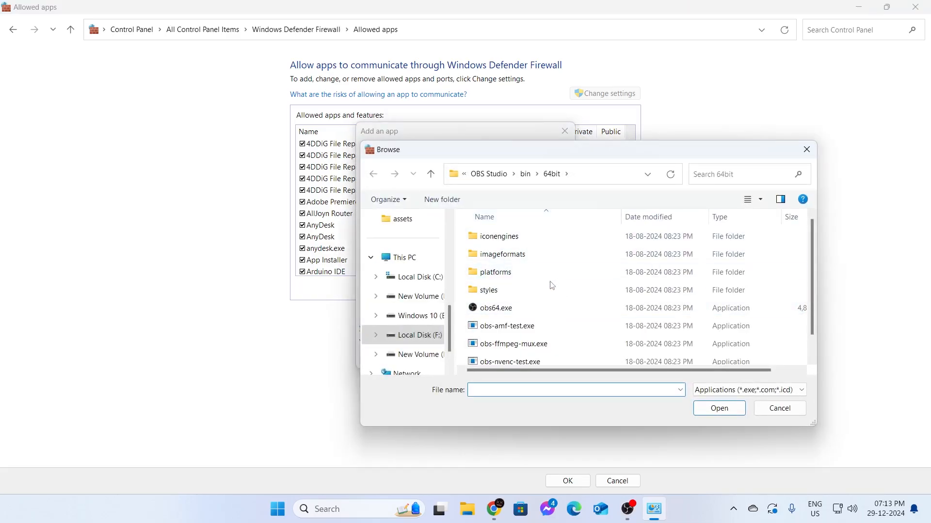
{"action": "mouse_move", "coordinate": [501, 311]}
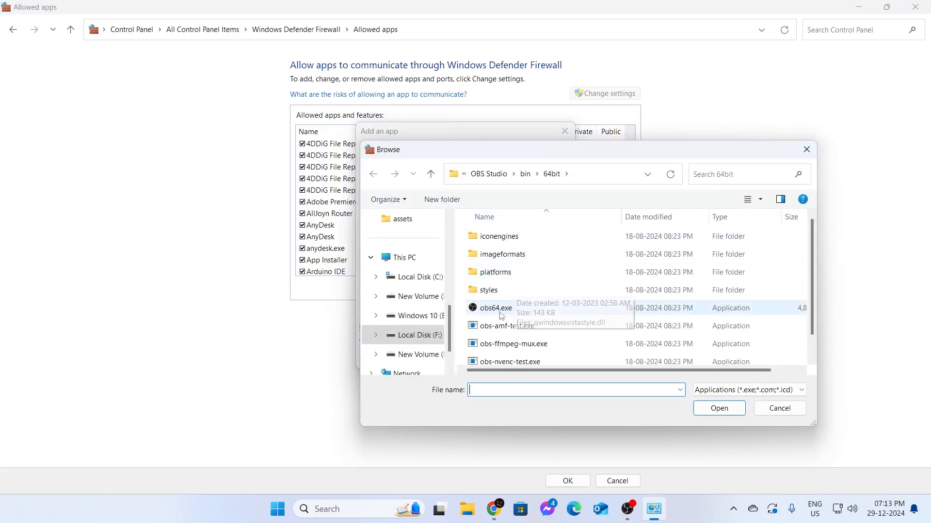
{"action": "left_click", "coordinate": [495, 308]}
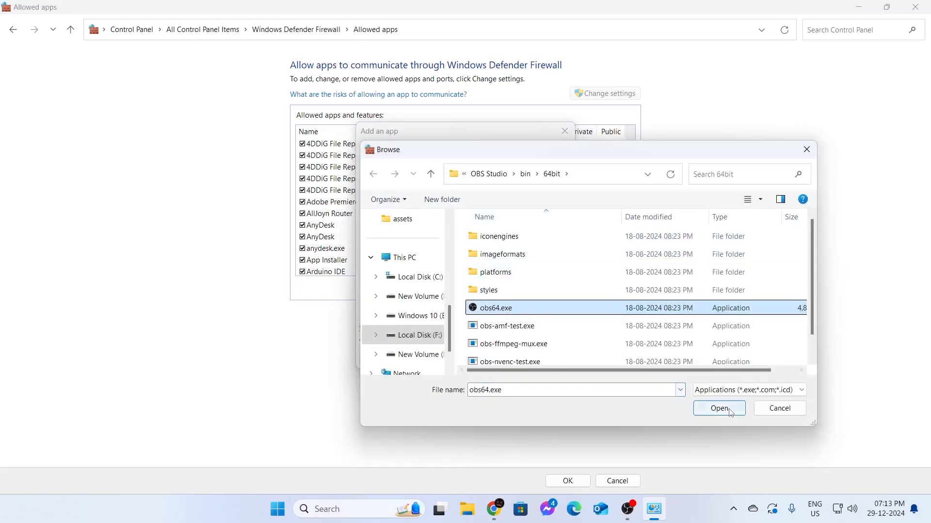
{"action": "left_click", "coordinate": [717, 408]}
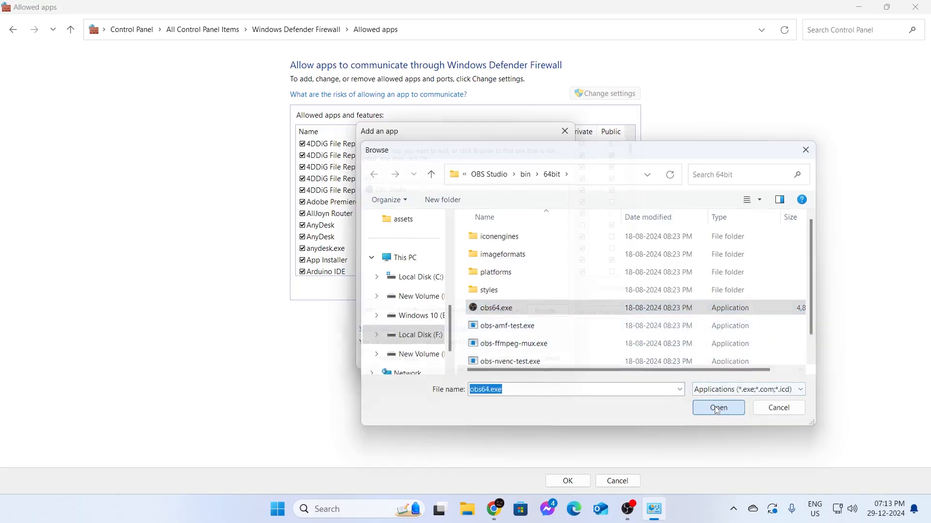
{"action": "left_click", "coordinate": [717, 408]}
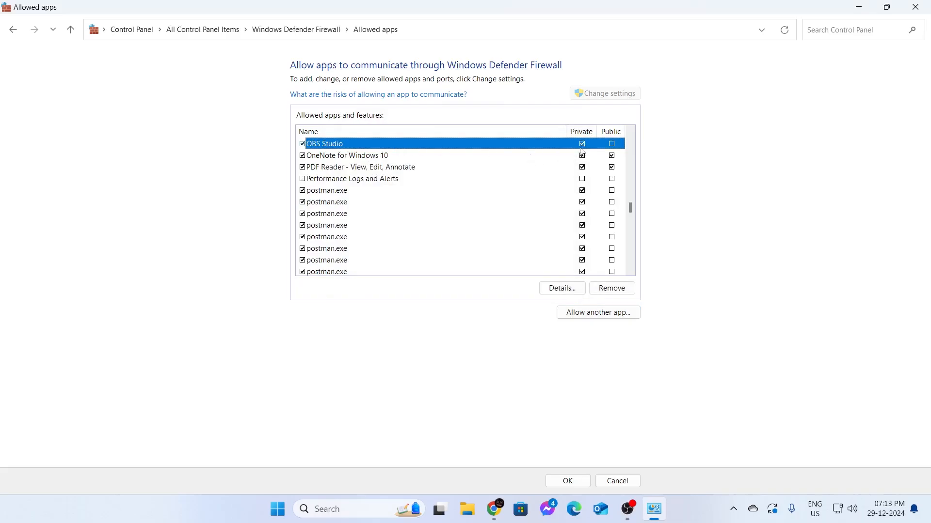
{"action": "left_click", "coordinate": [616, 481]}
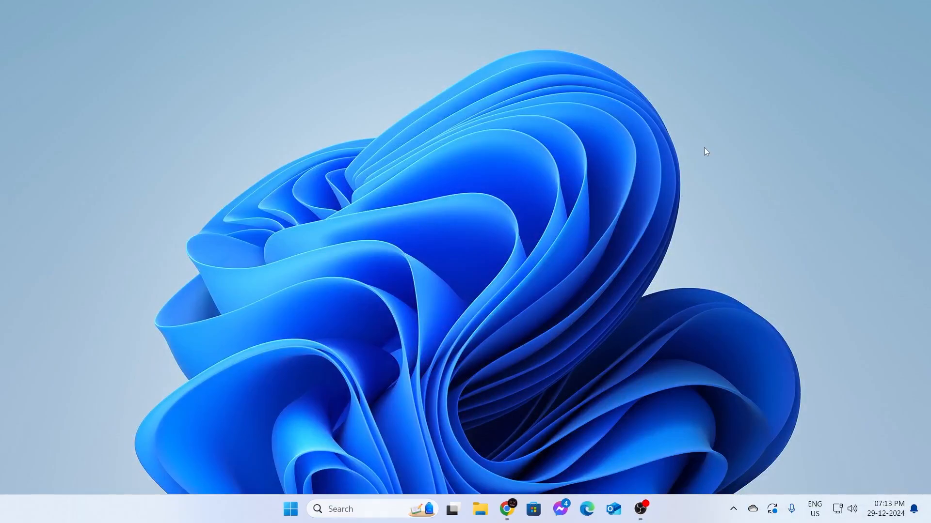
{"action": "left_click", "coordinate": [290, 509]}
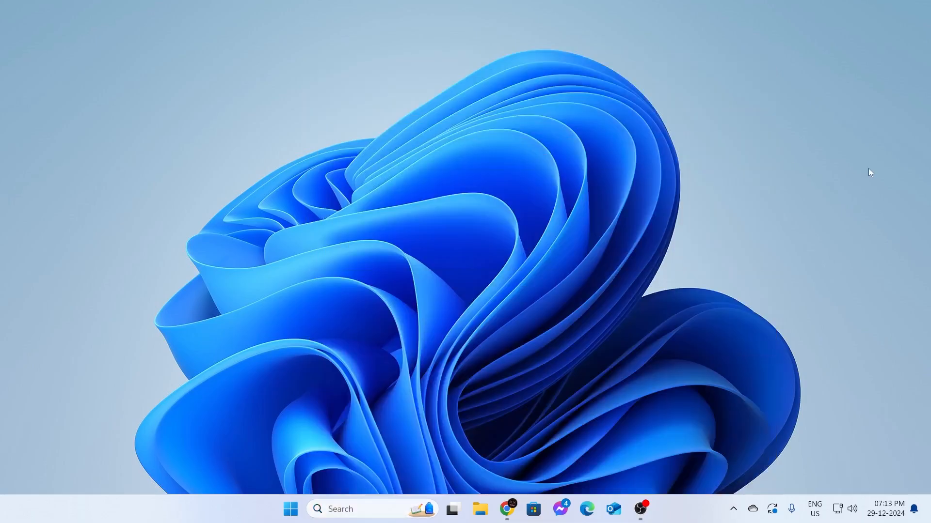
{"action": "mouse_move", "coordinate": [798, 184]}
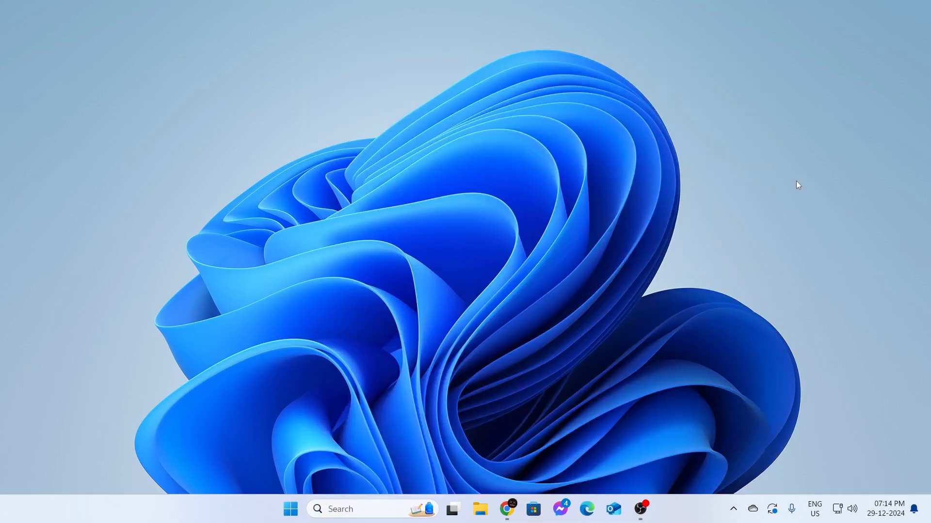
{"action": "mouse_move", "coordinate": [683, 165]}
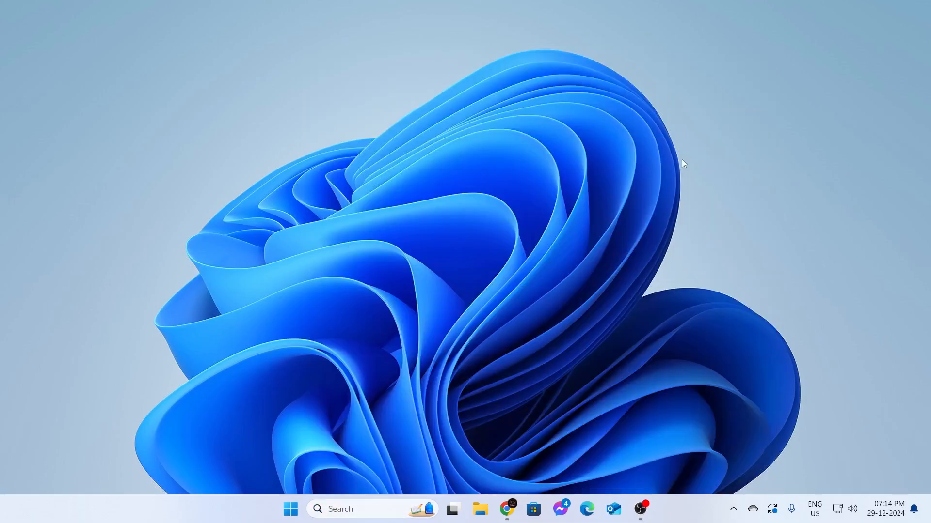
{"action": "type", "text": "cmd"}
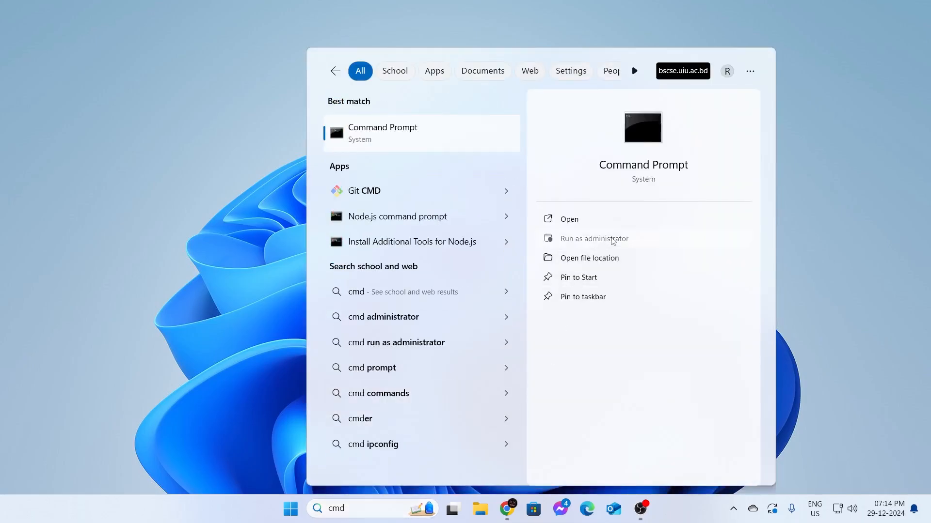
Launch Command Prompt as administrator from the 'cmd' search result.
{"action": "left_click", "coordinate": [593, 238]}
{"action": "type", "text": "sfc /sca"}
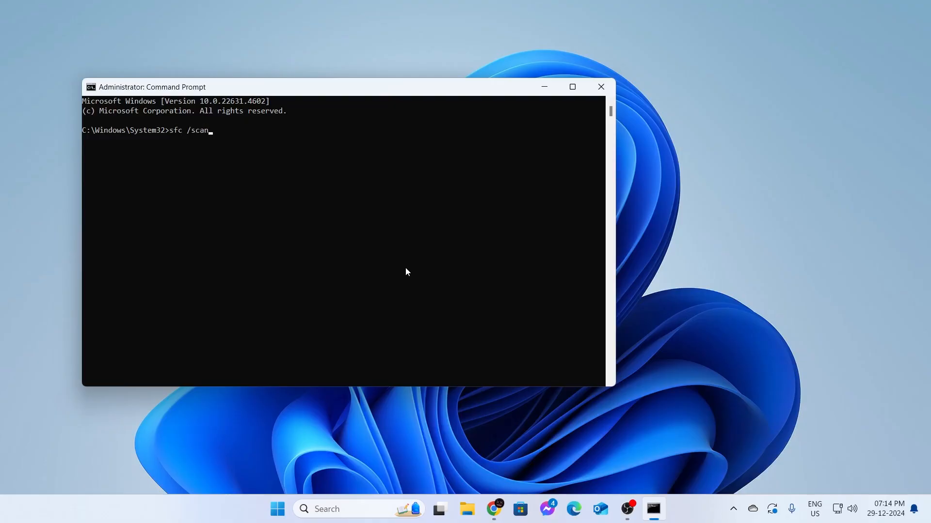
Run 'sfc /scannow' so the system file verification starts.
{"action": "type", "text": "now"}
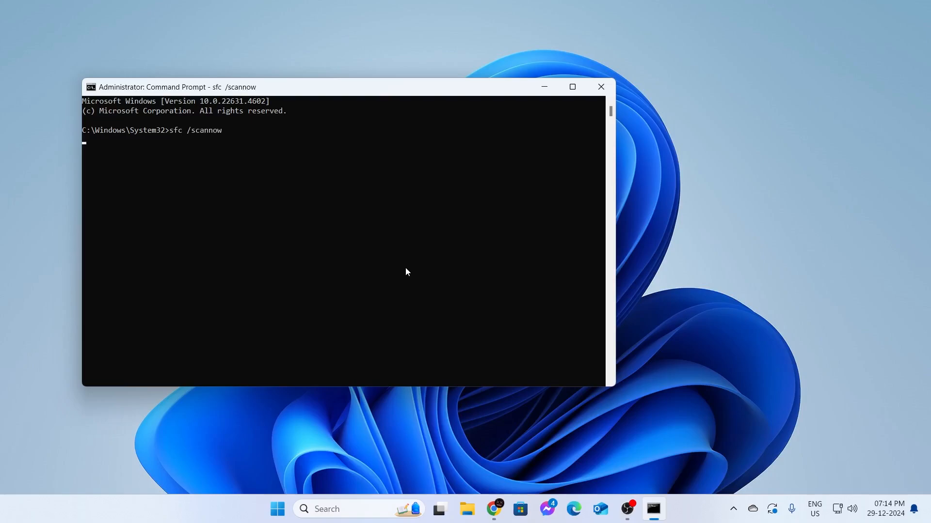
{"action": "key", "text": "enter"}
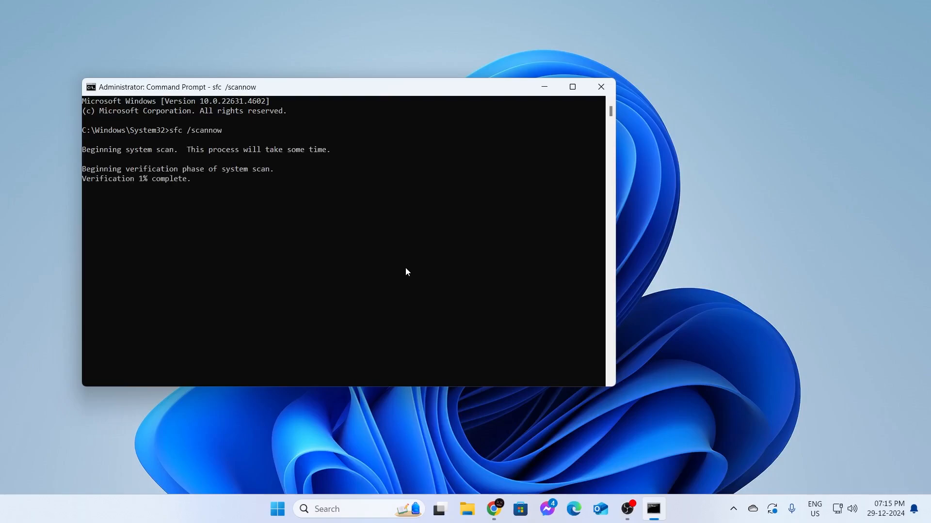
{"action": "mouse_move", "coordinate": [475, 208]}
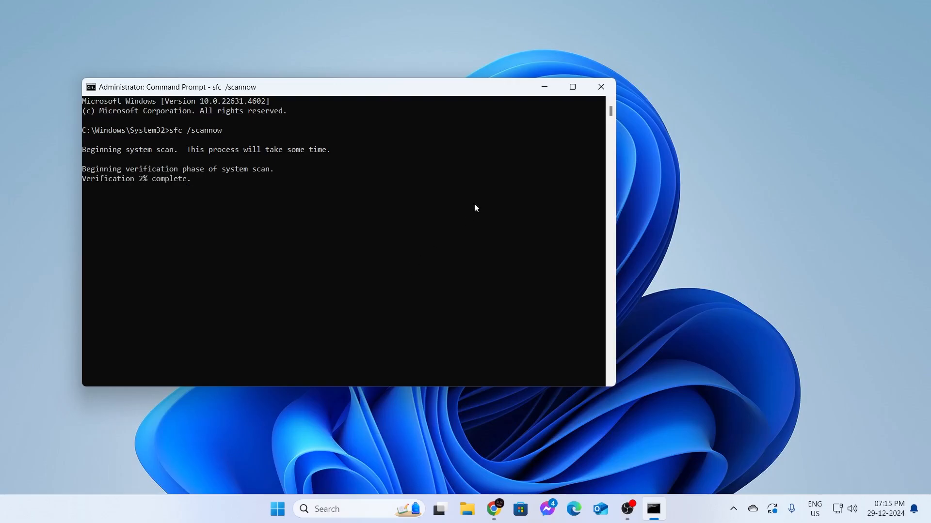